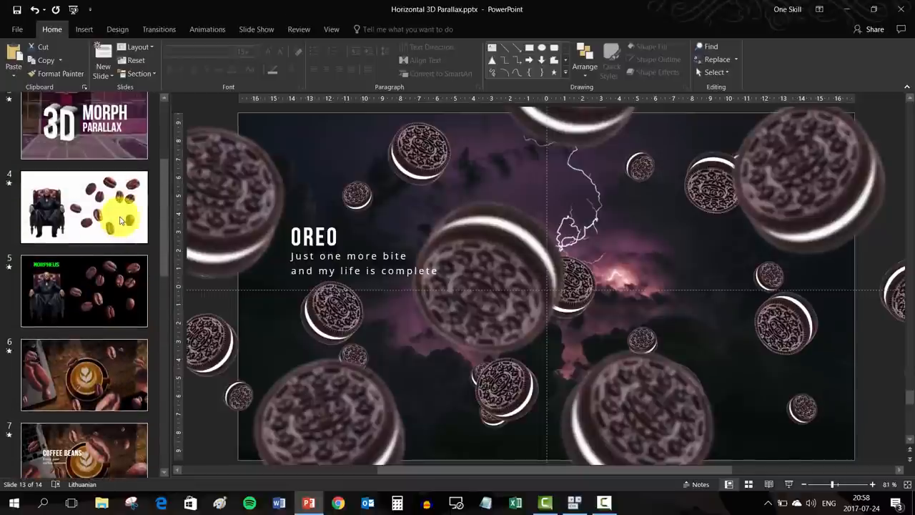
# Paste the copied coffee beans onto slide 14 and set its background to plain black.
pyautogui.click(83, 207)
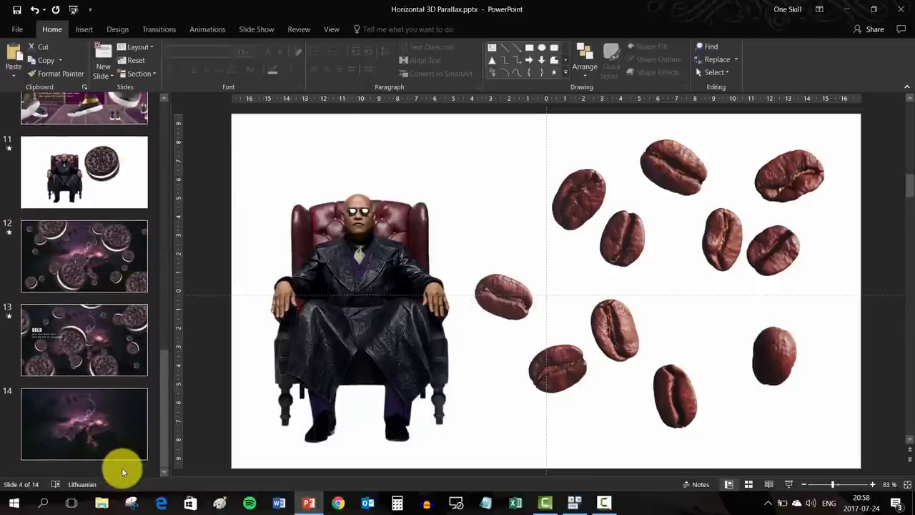
pyautogui.click(82, 424)
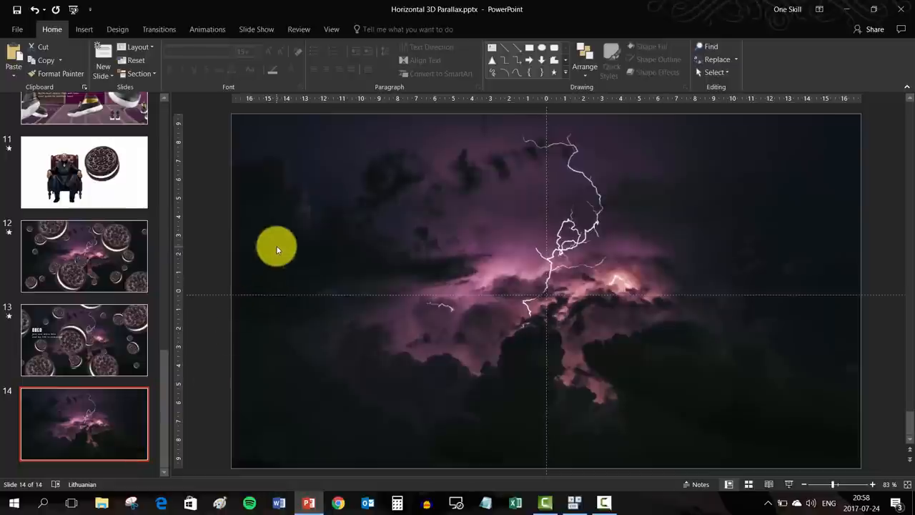
pyautogui.press('ctrl+v')
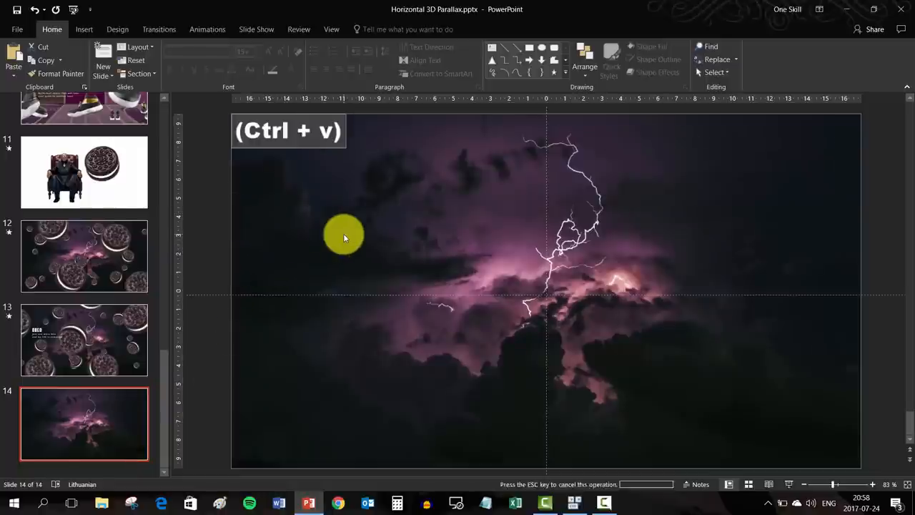
pyautogui.press('ctrl+v')
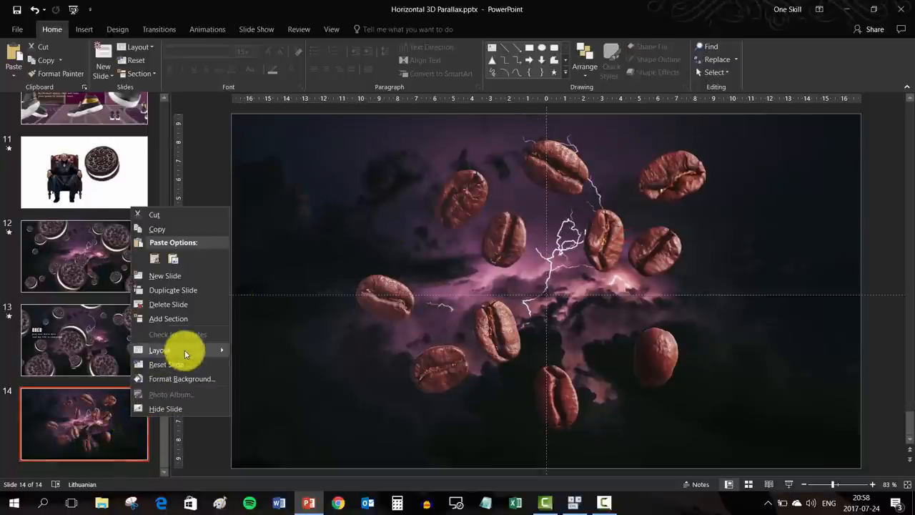
pyautogui.click(159, 349)
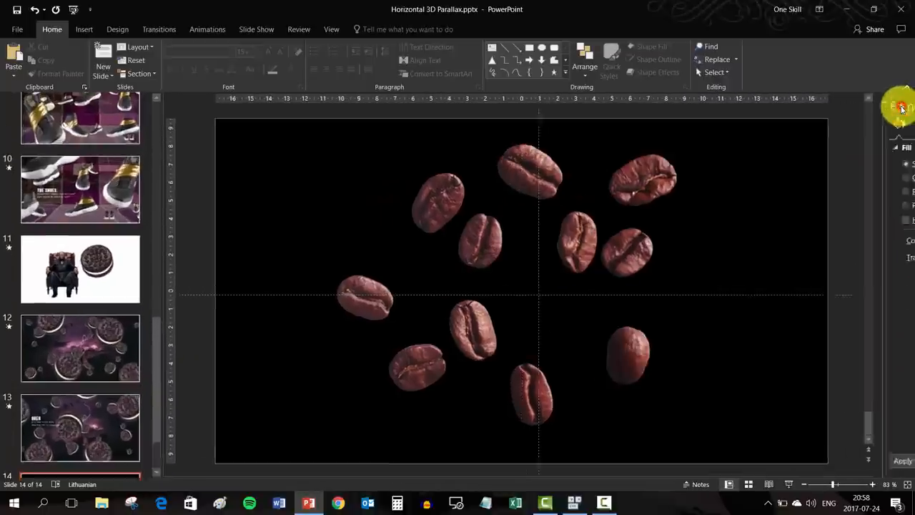
# Select the coffee-bean picture on slide 14 and zoom out ready for cropping.
pyautogui.click(643, 178)
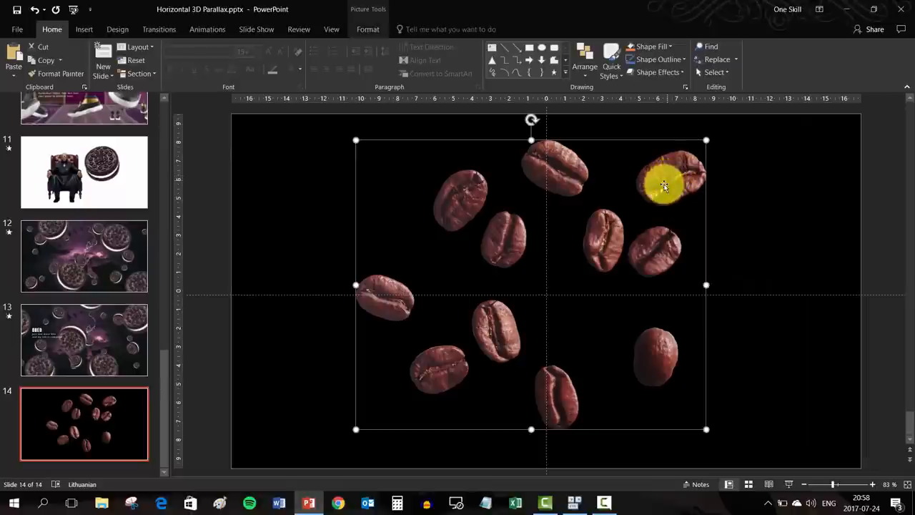
pyautogui.scroll(-3)
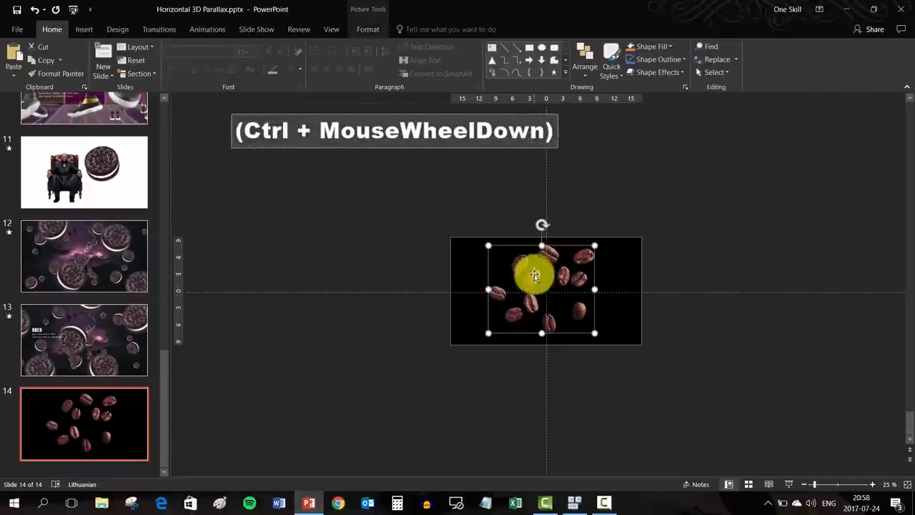
pyautogui.scroll(-3)
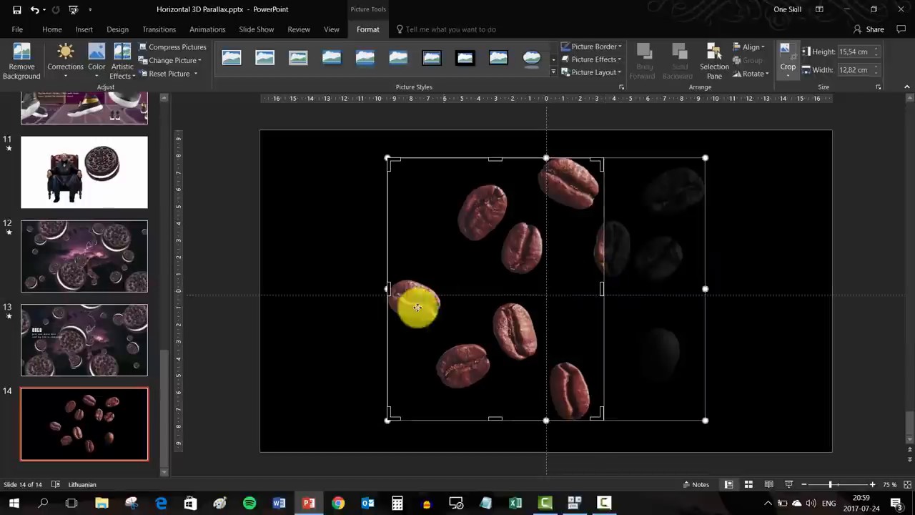
# Crop picture copies down to single beans and line them up left of the slide.
pyautogui.moveTo(417, 307); pyautogui.dragTo(540, 278)
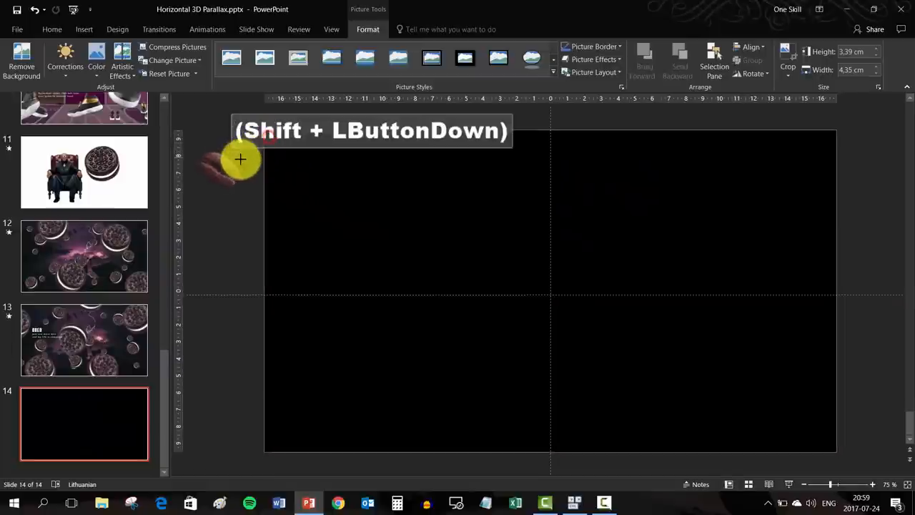
pyautogui.moveTo(240, 159); pyautogui.dragTo(248, 171)
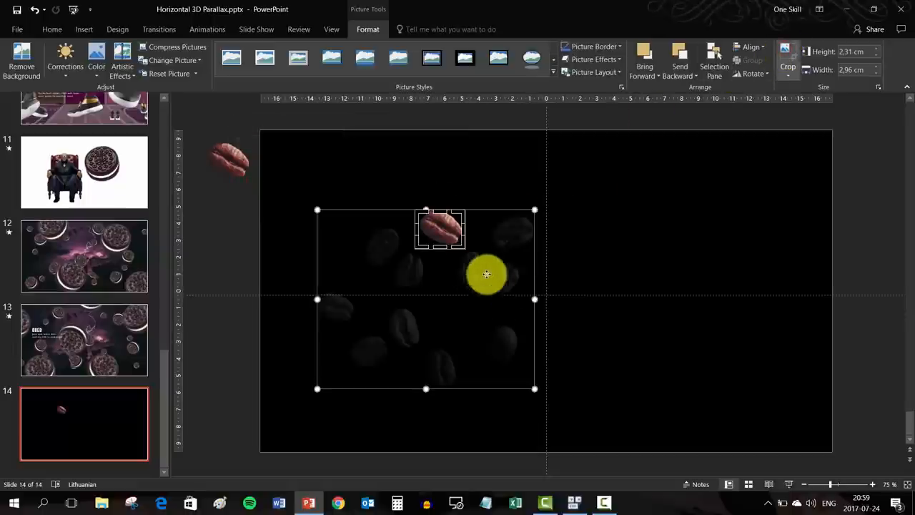
pyautogui.moveTo(486, 274); pyautogui.dragTo(454, 391)
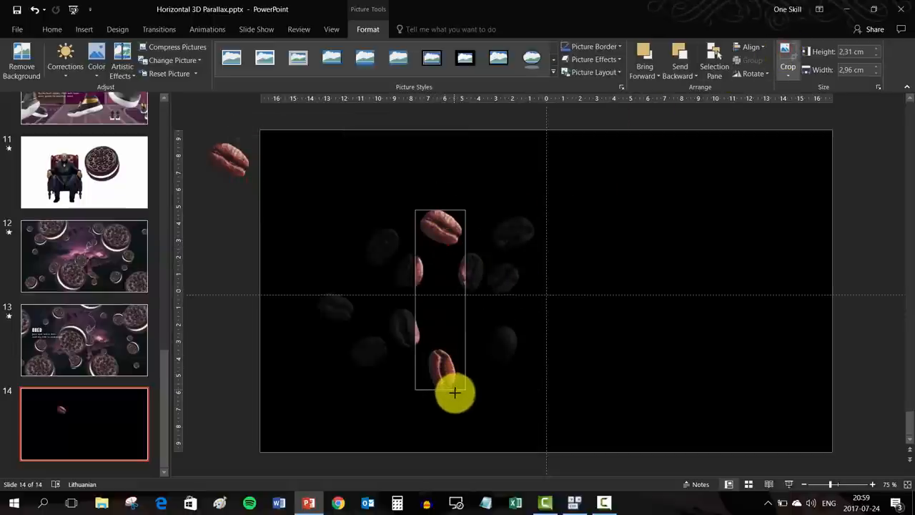
pyautogui.moveTo(455, 391); pyautogui.dragTo(442, 212)
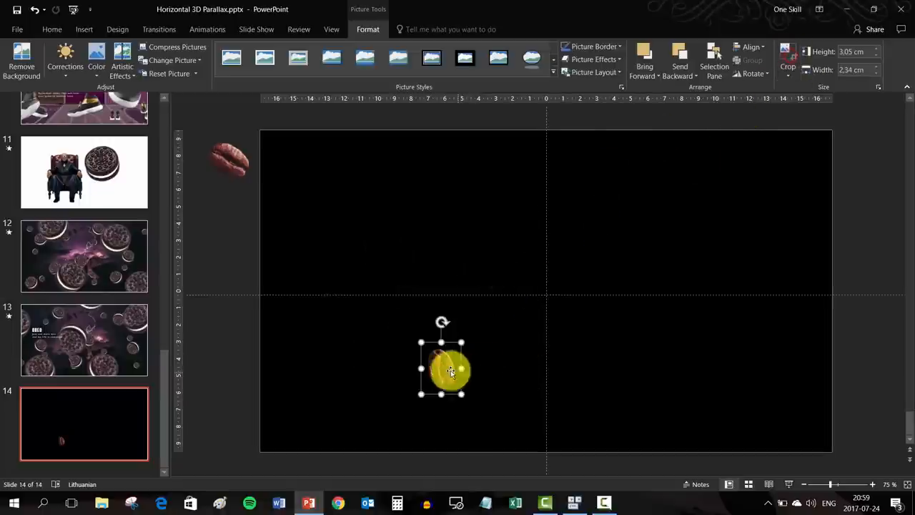
pyautogui.moveTo(440, 369); pyautogui.dragTo(232, 212)
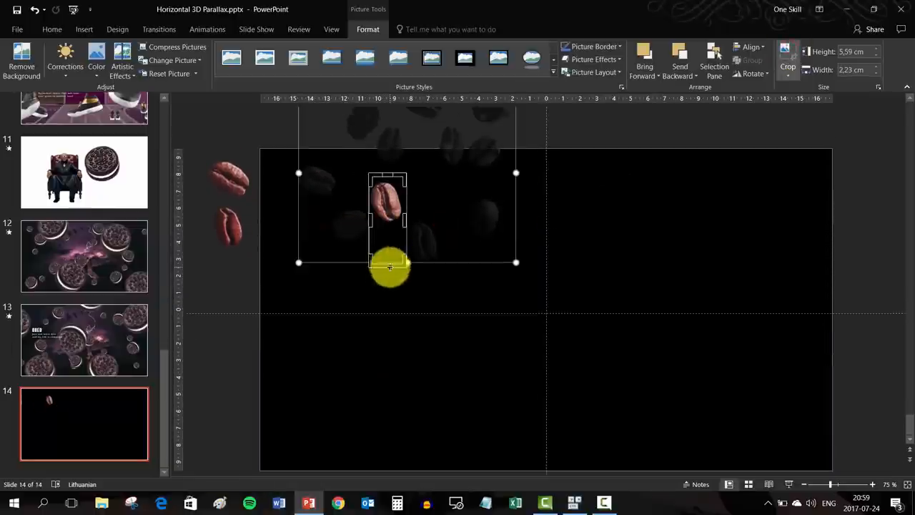
pyautogui.moveTo(388, 263); pyautogui.dragTo(386, 234)
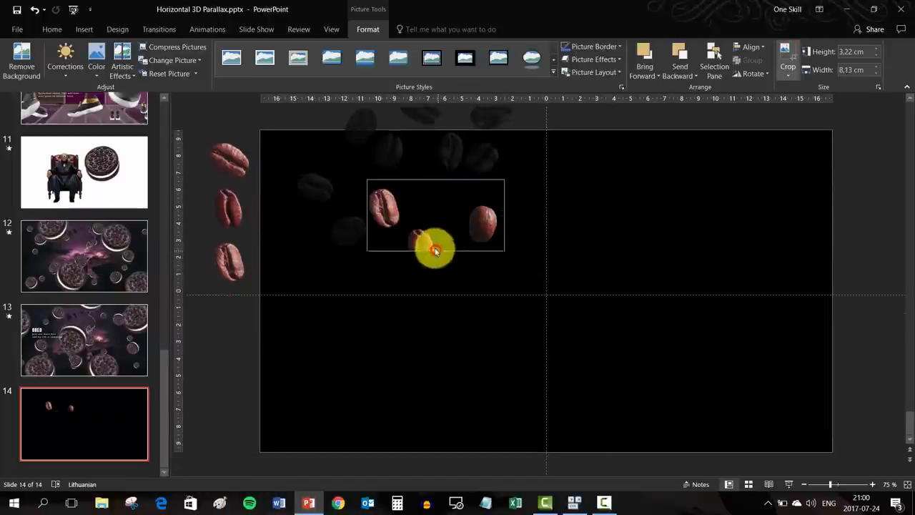
pyautogui.moveTo(436, 250); pyautogui.dragTo(297, 315)
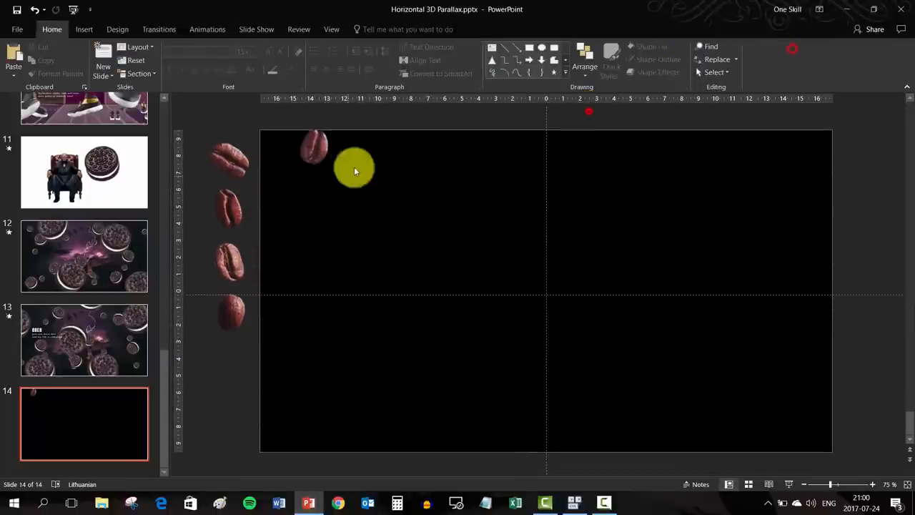
# Switch to slide 6 to view its scattered-bean latte layout.
pyautogui.scroll(-3)
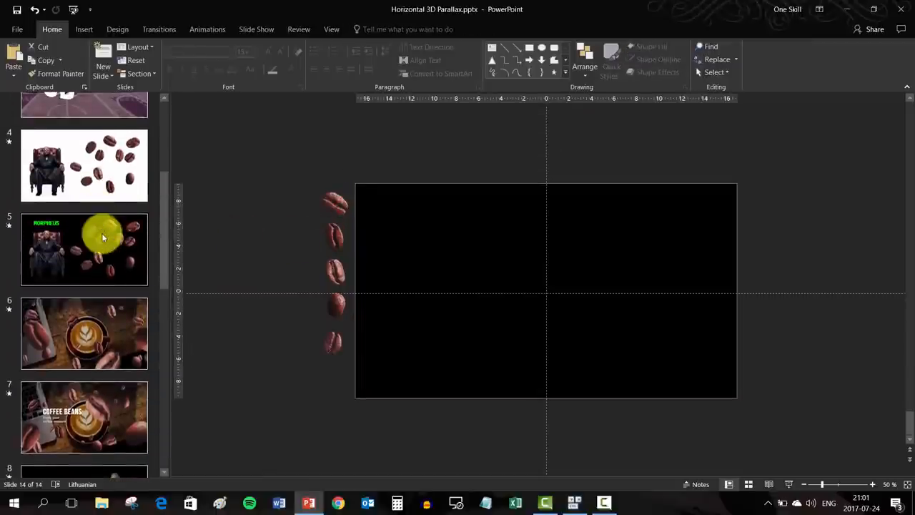
pyautogui.click(83, 292)
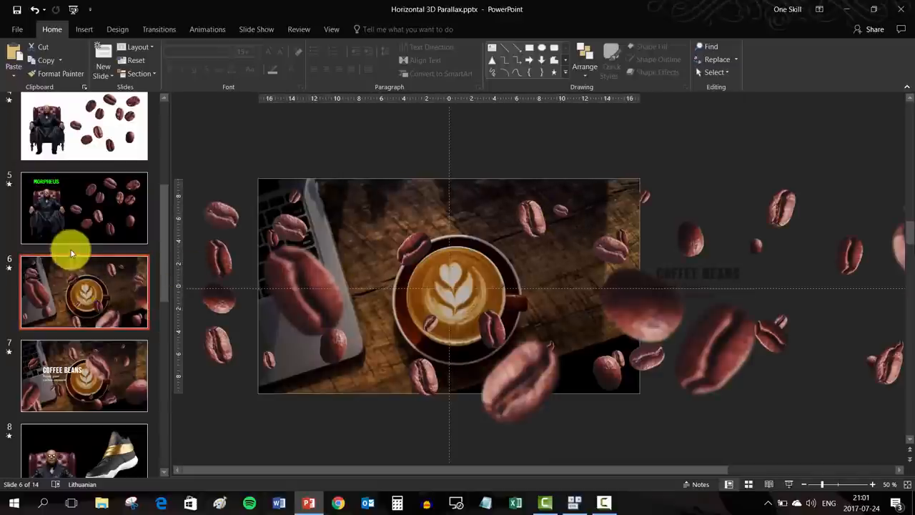
pyautogui.moveTo(111, 336)
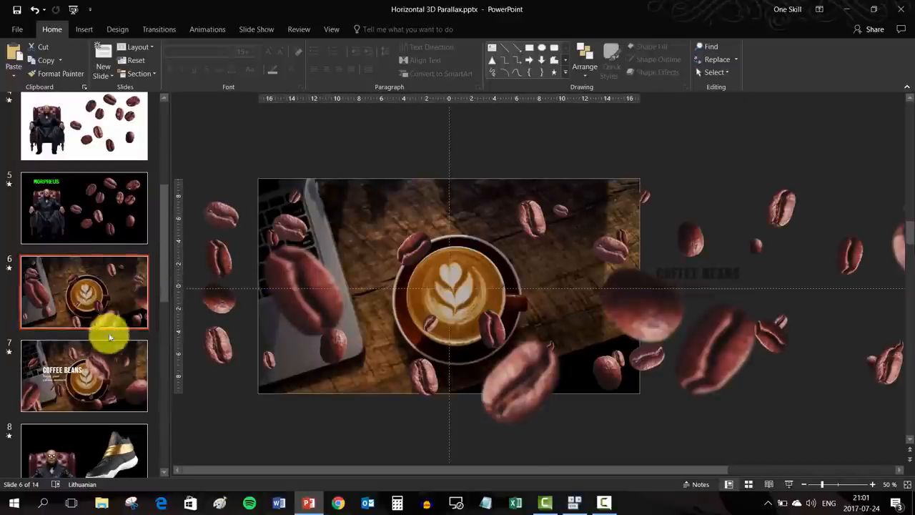
pyautogui.scroll(-3)
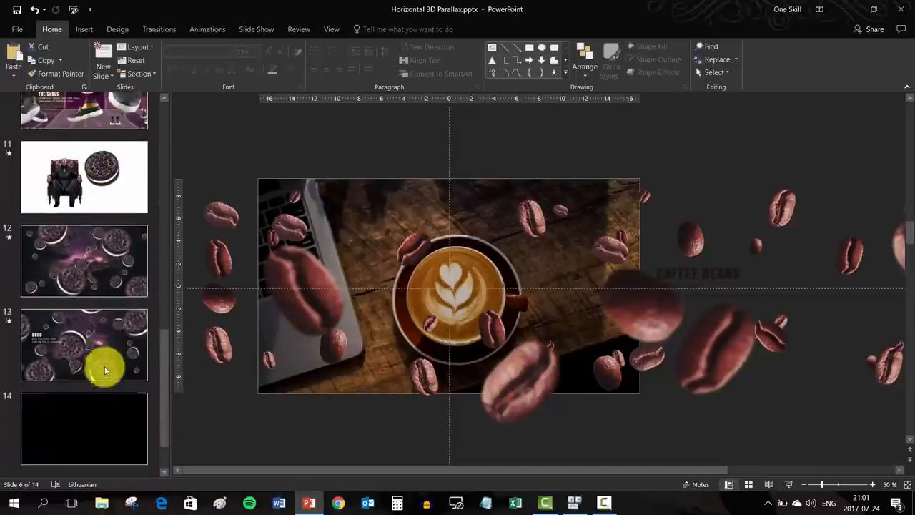
# Back on slide 14, duplicate a tiny bean repeatedly to scatter the far background layer.
pyautogui.click(83, 422)
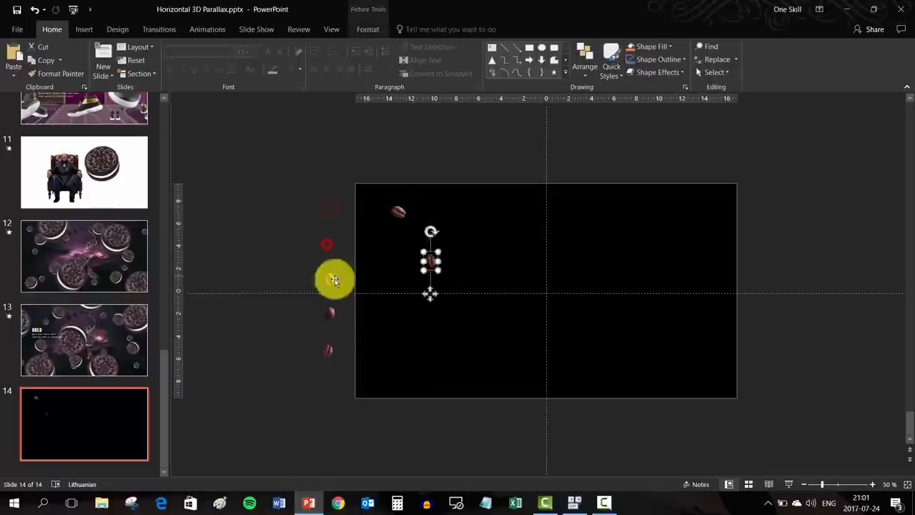
pyautogui.press('ctrl+d')
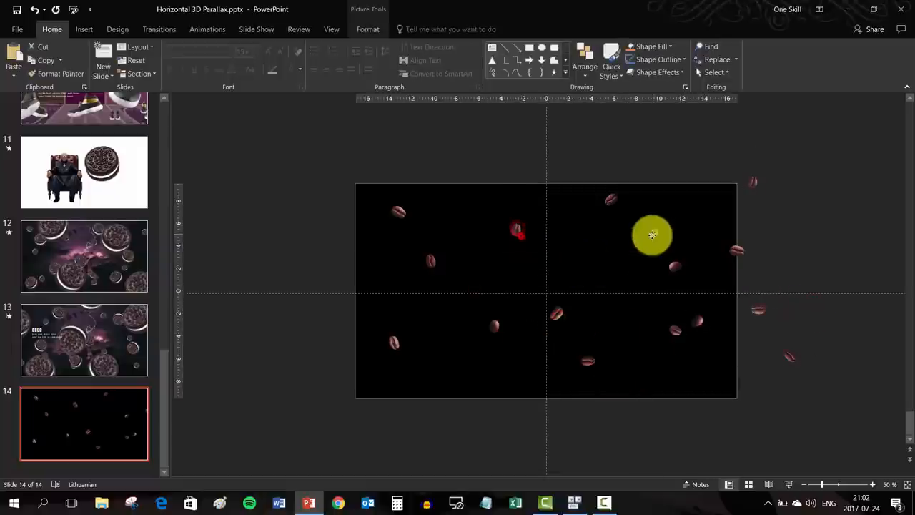
pyautogui.press('ctrl+d')
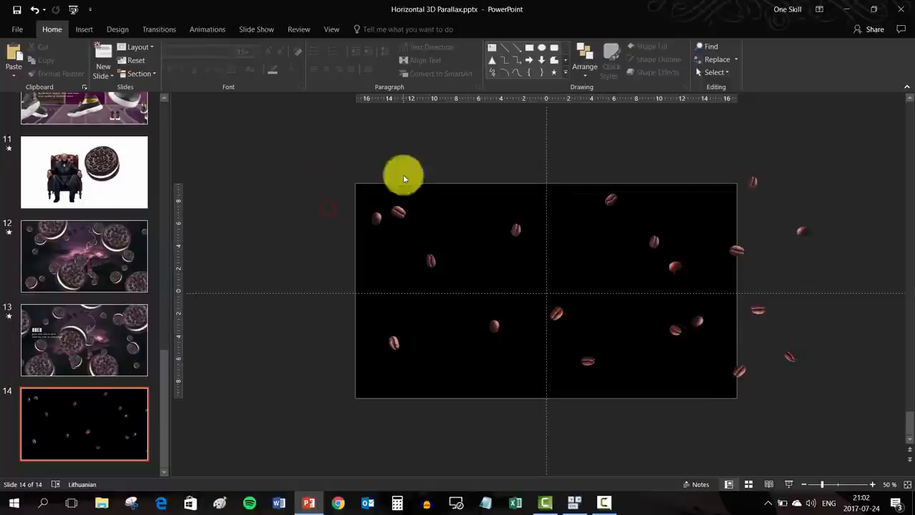
pyautogui.press('ctrl+d')
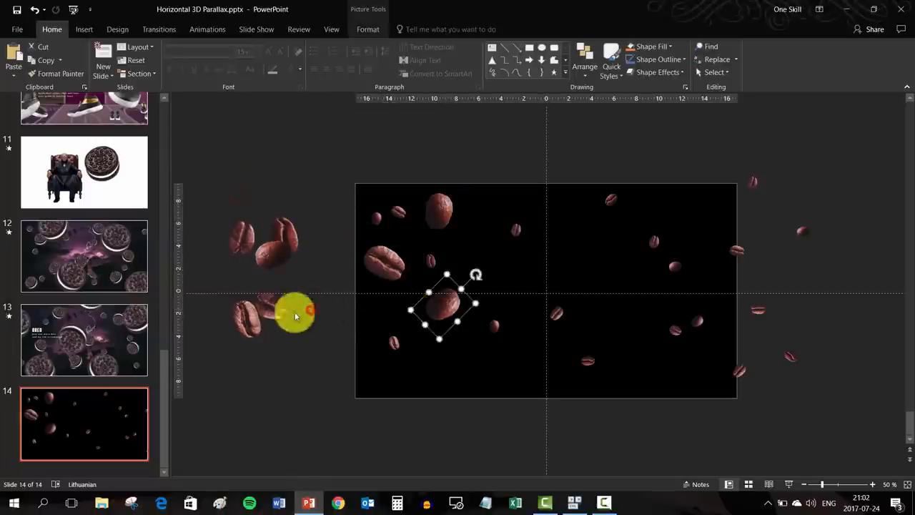
# Rotate and duplicate a medium bean to build the nearer depth layer.
pyautogui.moveTo(293, 314); pyautogui.dragTo(655, 335)
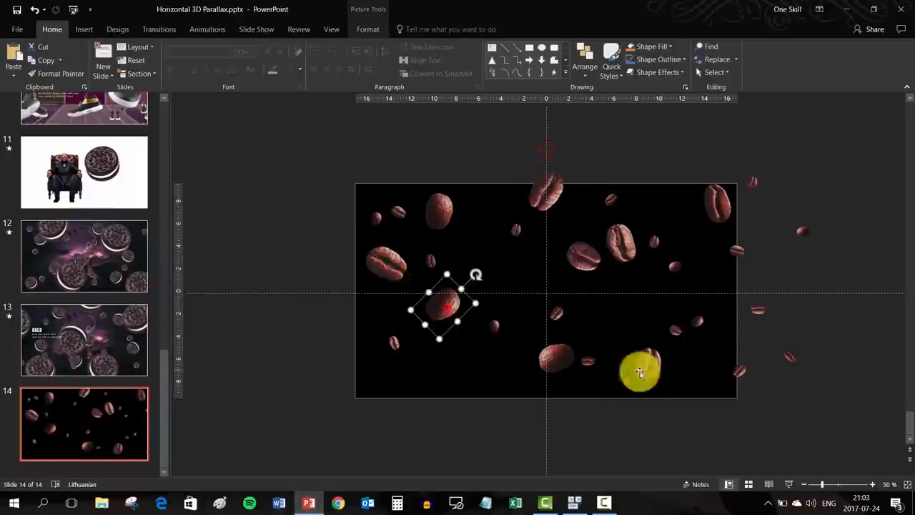
pyautogui.press('ctrl+d')
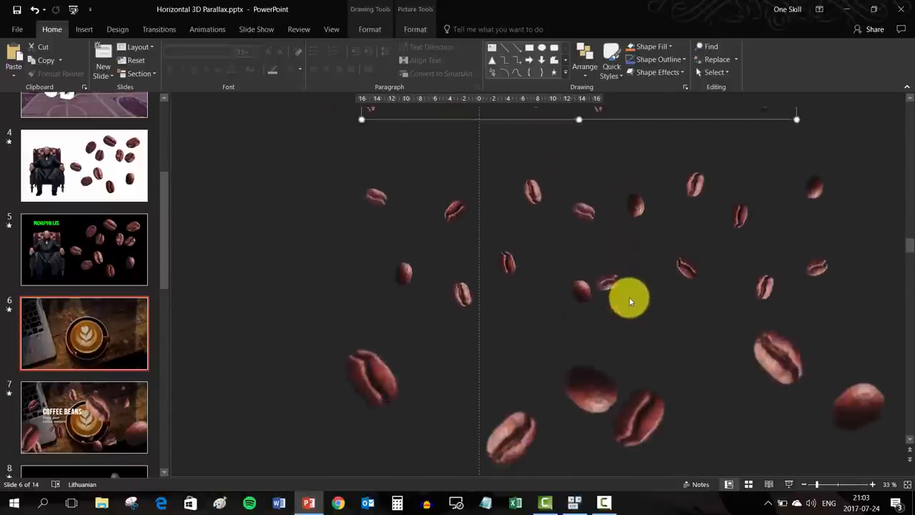
pyautogui.scroll(-3)
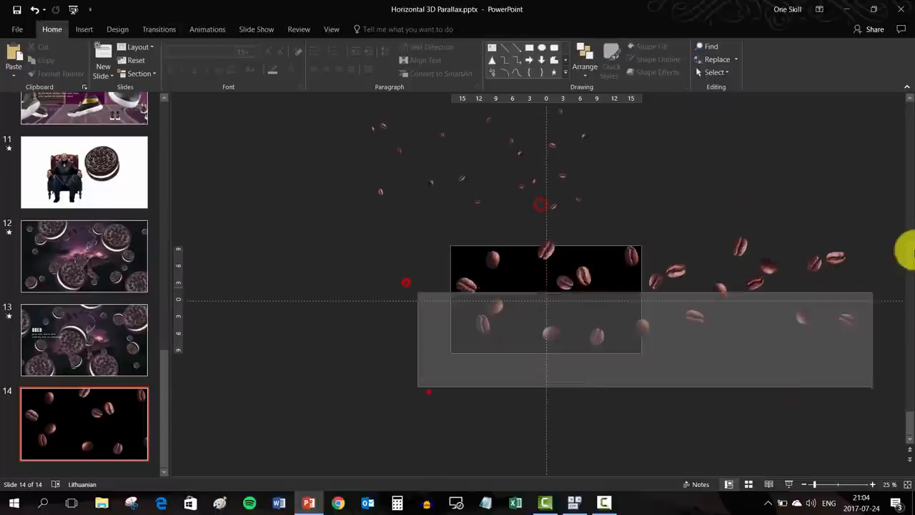
# Enlarge a bean proportionally and rotate it to a new angle as a large foreground bean.
pyautogui.click(579, 369)
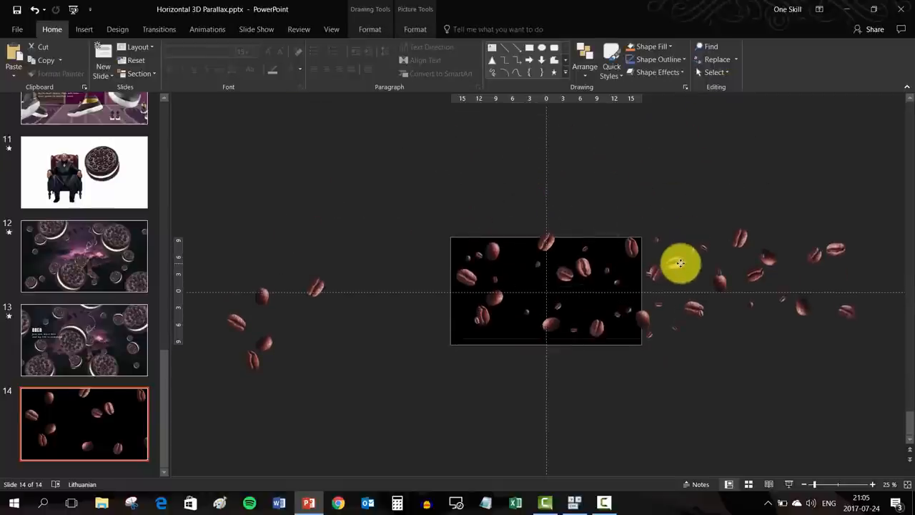
pyautogui.moveTo(679, 263); pyautogui.dragTo(346, 259)
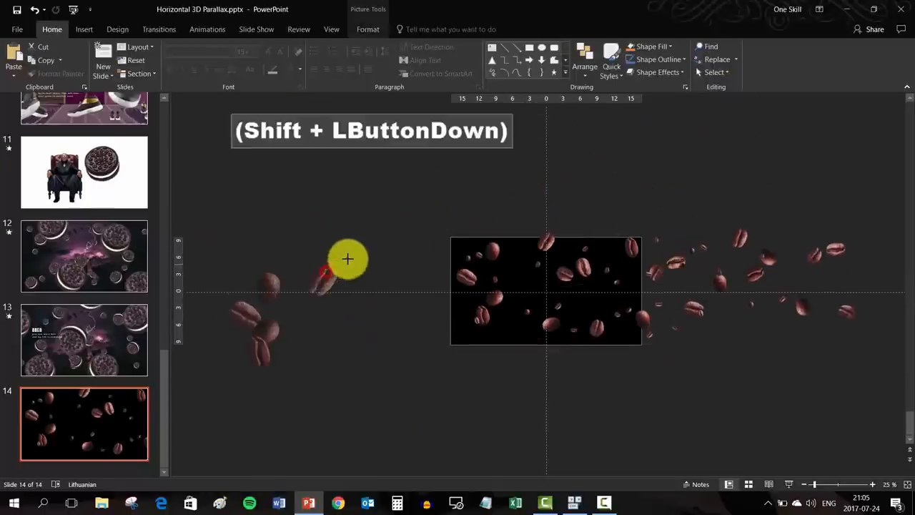
pyautogui.moveTo(346, 258); pyautogui.dragTo(360, 336)
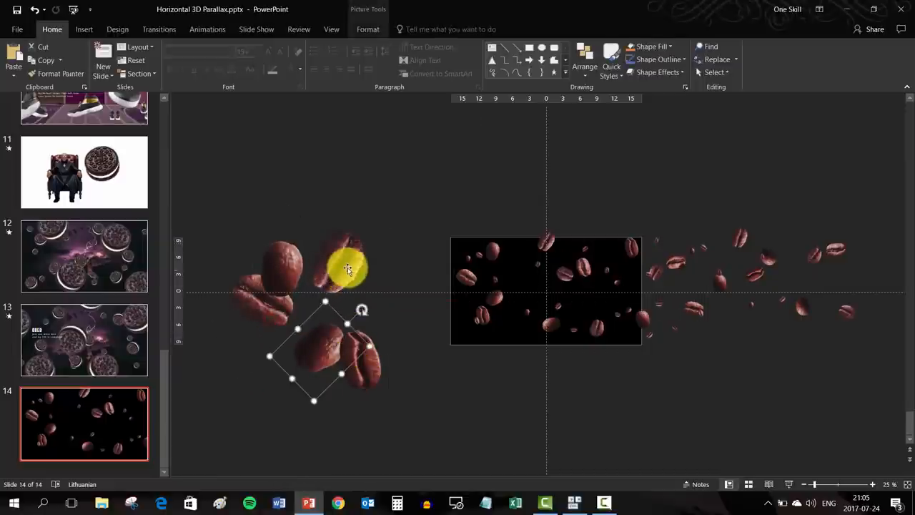
pyautogui.moveTo(349, 268); pyautogui.dragTo(314, 343)
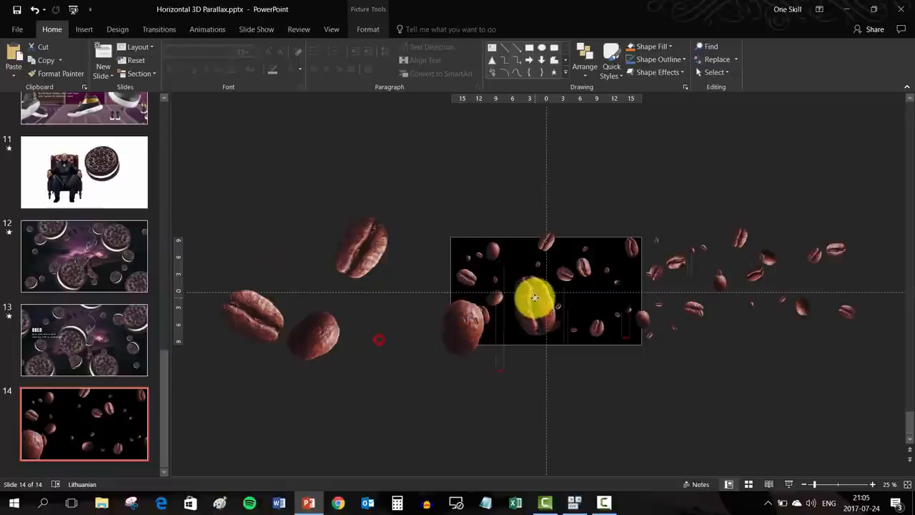
# Move the large beans off beside the empty black slide with the other layers.
pyautogui.moveTo(535, 299); pyautogui.dragTo(700, 293)
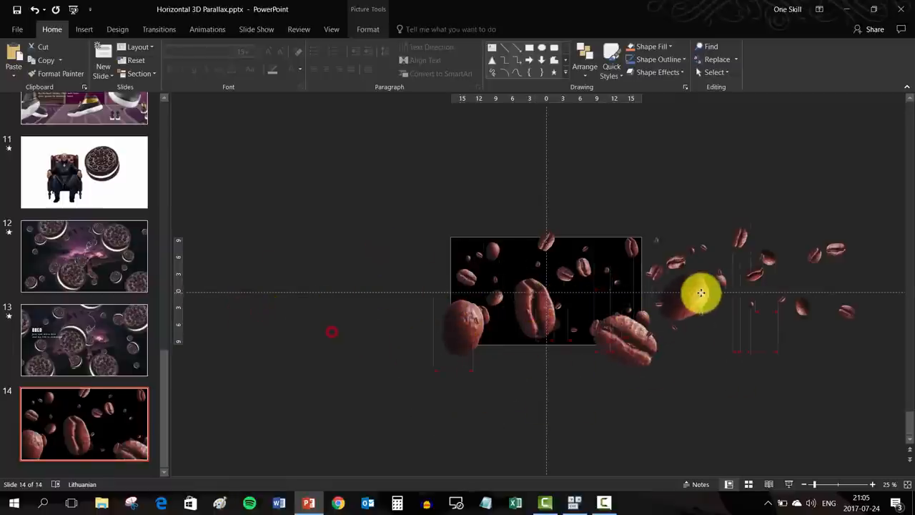
pyautogui.click(700, 293)
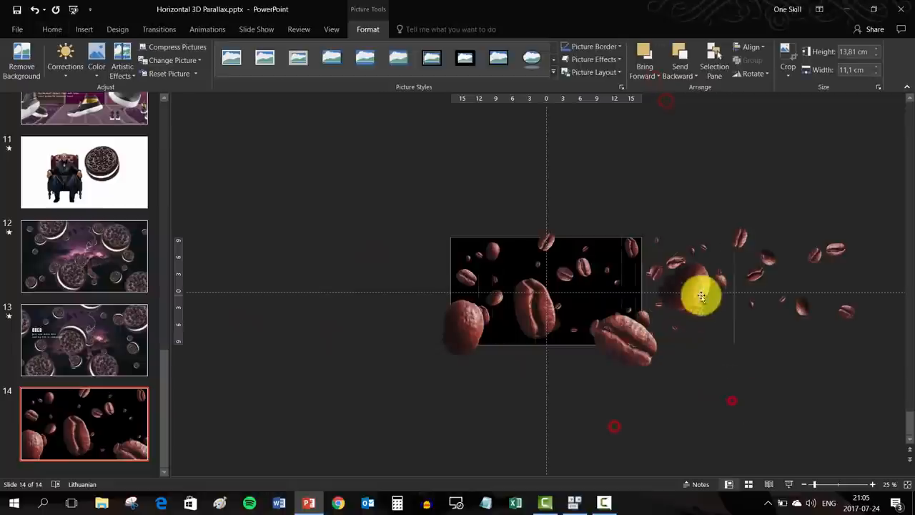
pyautogui.moveTo(700, 296); pyautogui.dragTo(751, 317)
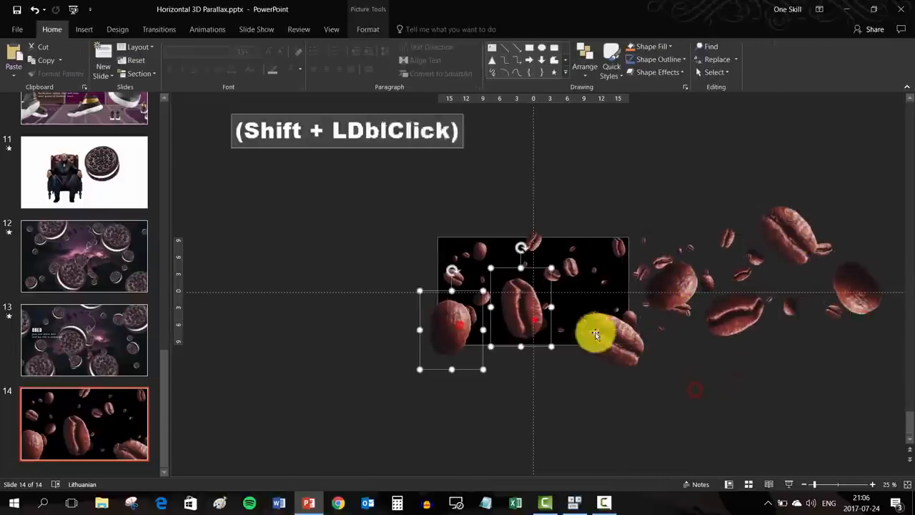
pyautogui.scroll(-3)
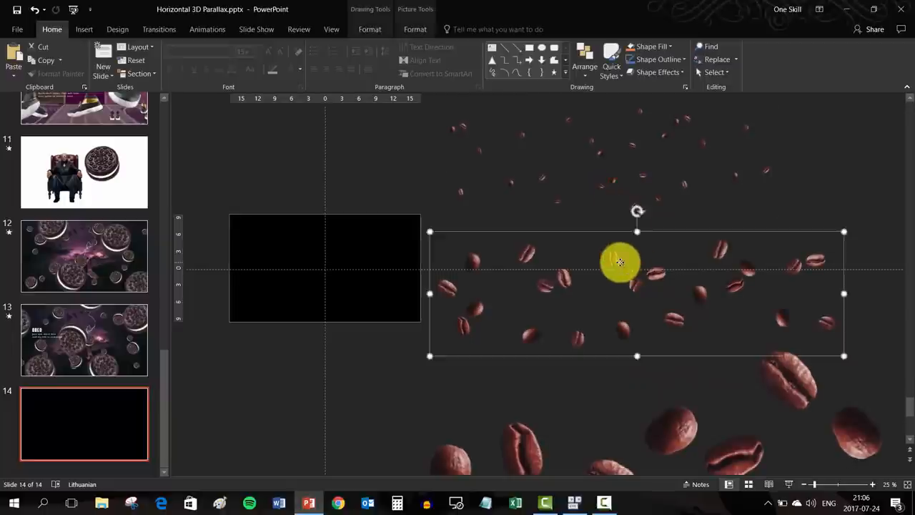
# Apply the Blur artistic effect with a larger radius to the large beans via Format Picture.
pyautogui.moveTo(620, 260); pyautogui.dragTo(692, 386)
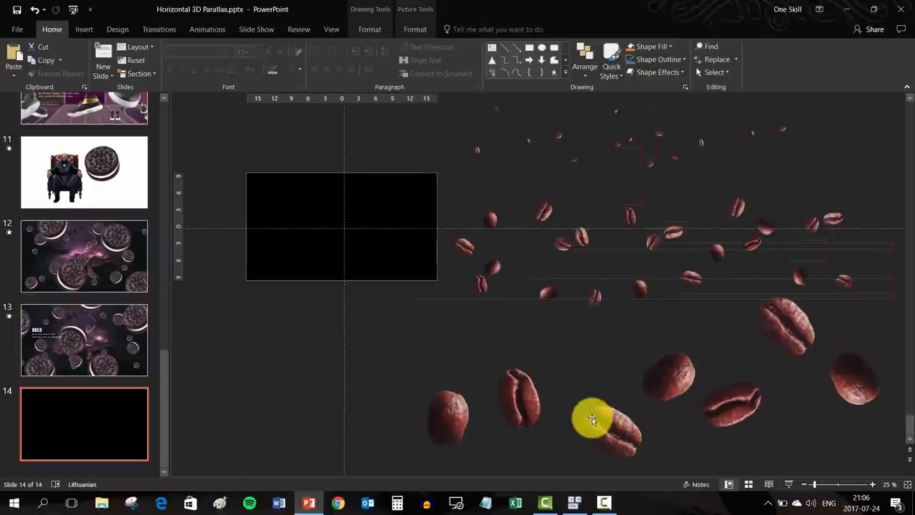
pyautogui.rightClick(594, 418)
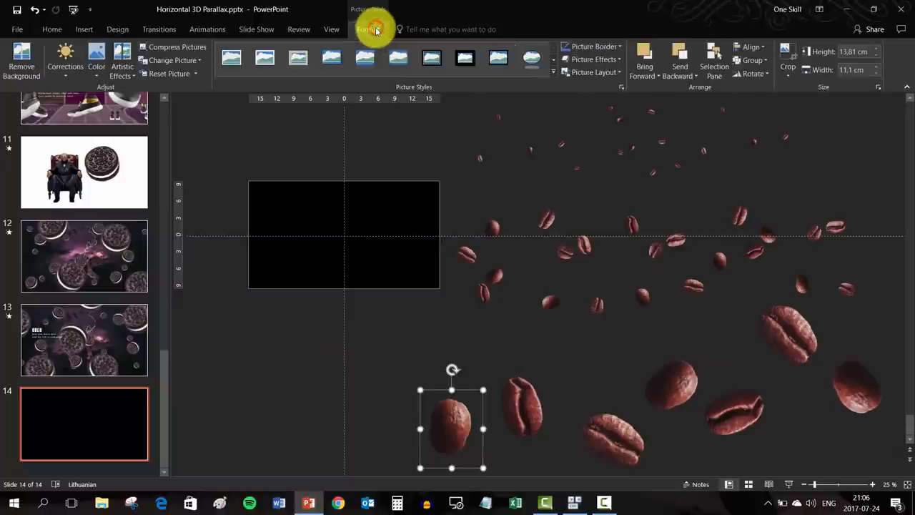
pyautogui.moveTo(123, 66)
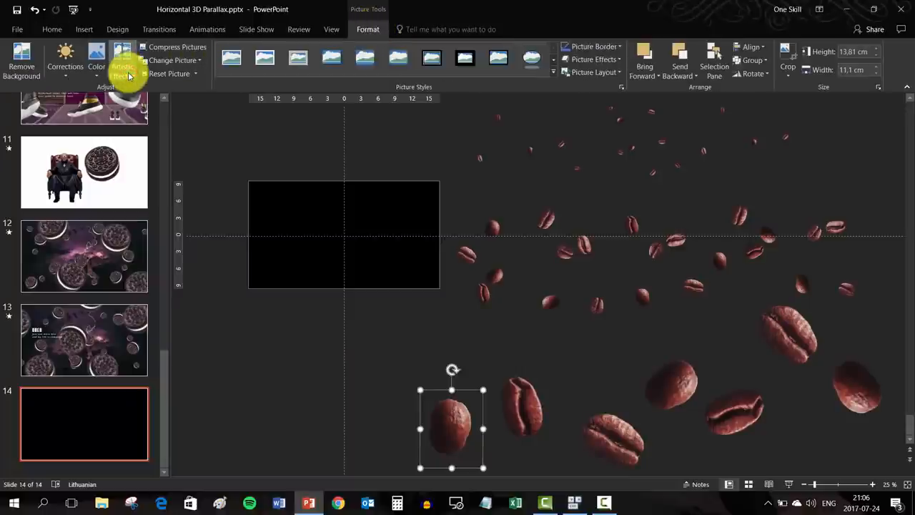
pyautogui.click(123, 60)
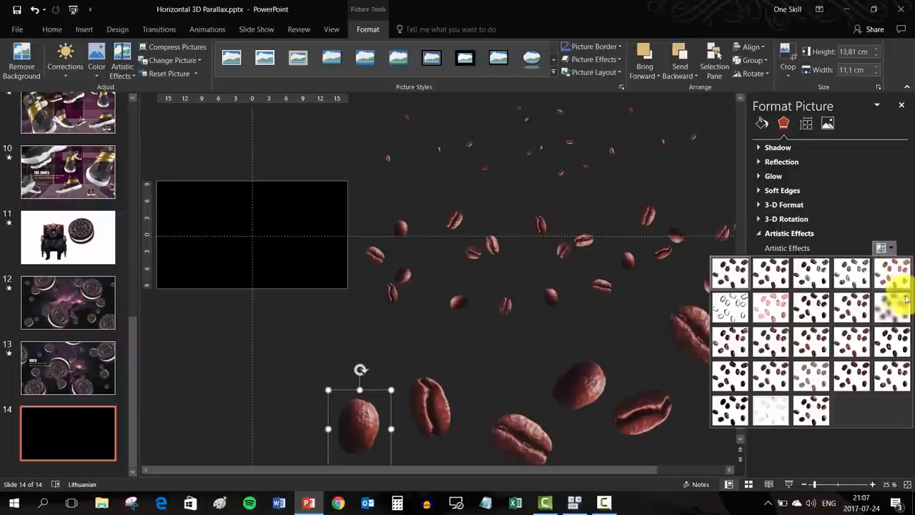
pyautogui.click(892, 272)
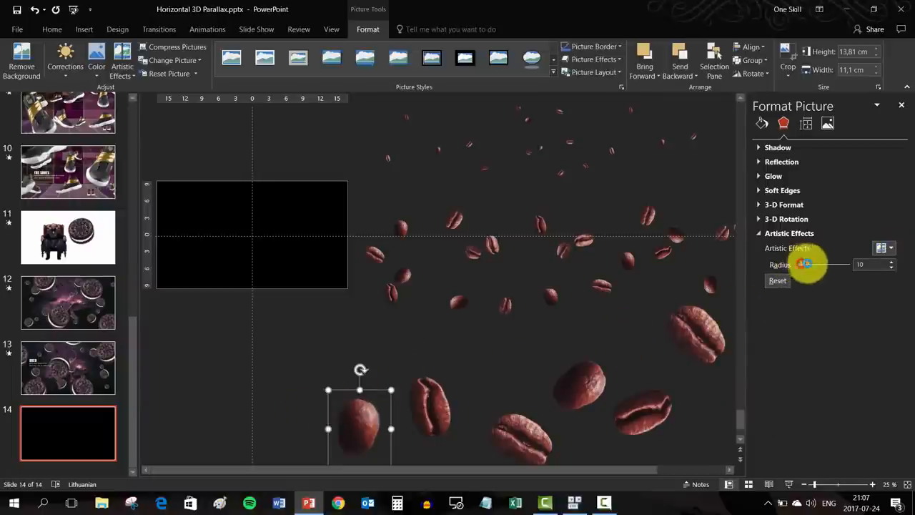
pyautogui.moveTo(806, 264); pyautogui.dragTo(858, 264)
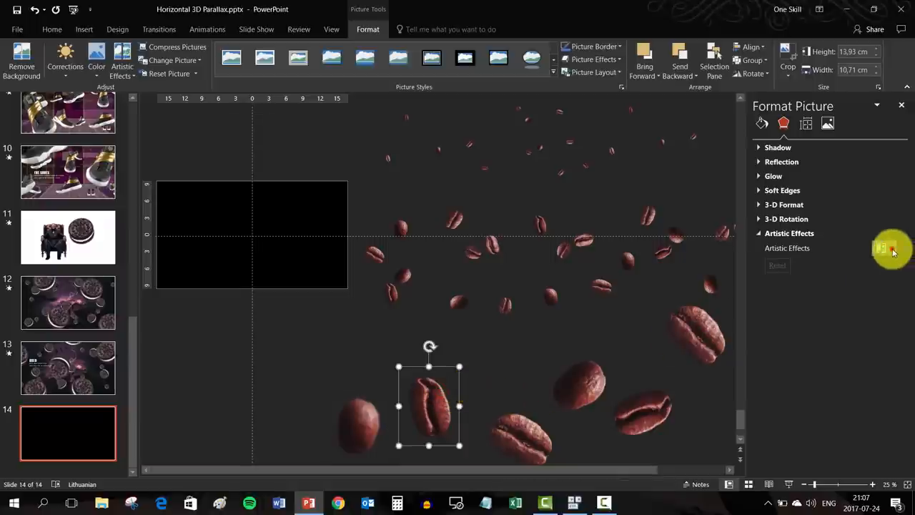
pyautogui.click(880, 249)
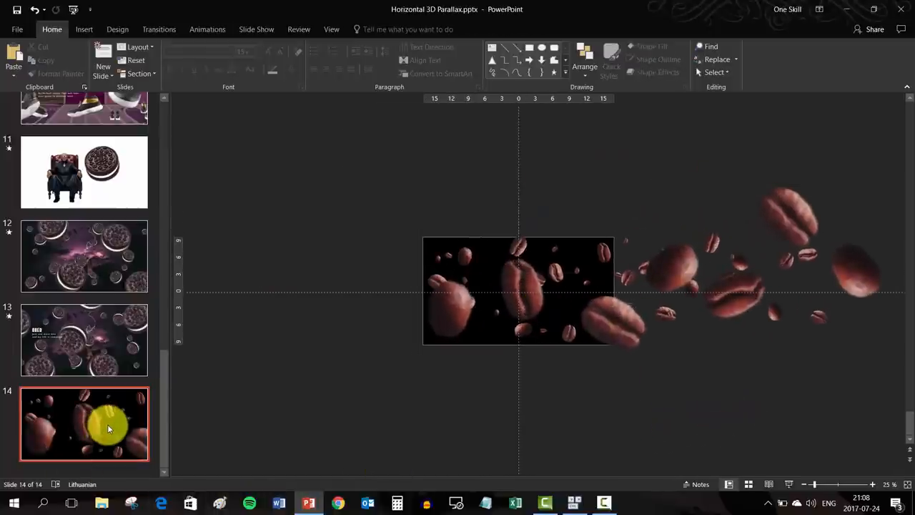
# Duplicate slide 14 to create slide 15 and select it.
pyautogui.press('ctrl+d')
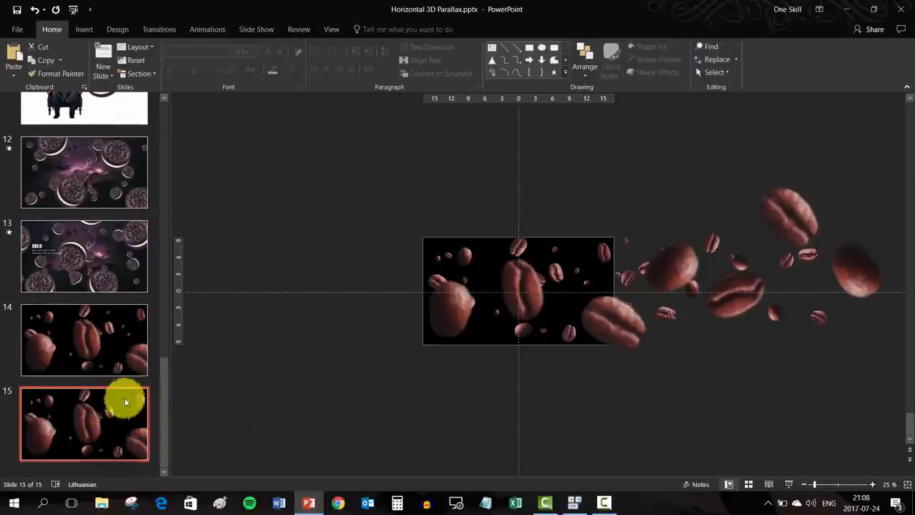
pyautogui.click(159, 29)
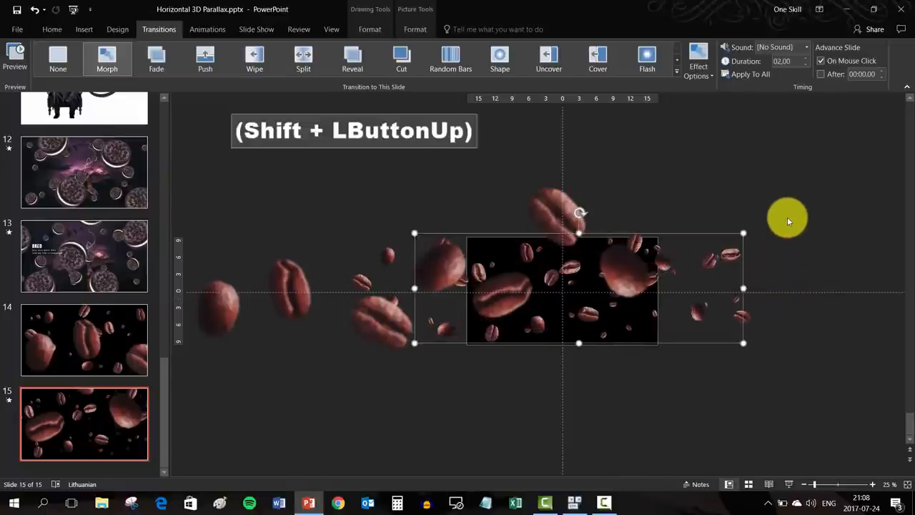
# Select the bean layers on slide 15 and send the back layer behind the others.
pyautogui.click(83, 340)
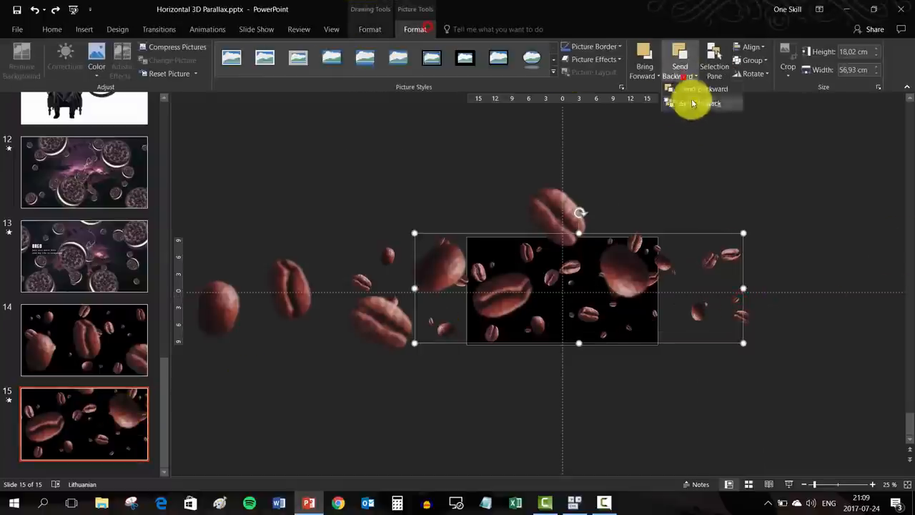
pyautogui.click(84, 340)
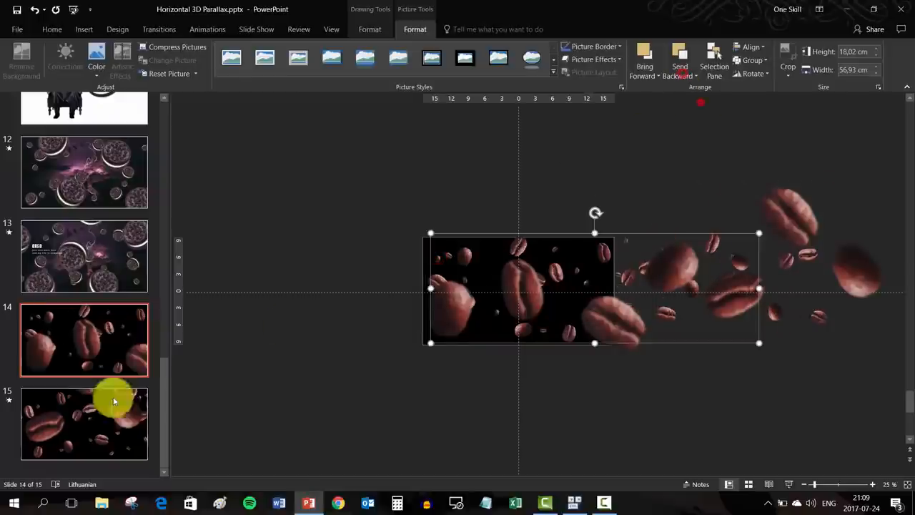
pyautogui.click(83, 423)
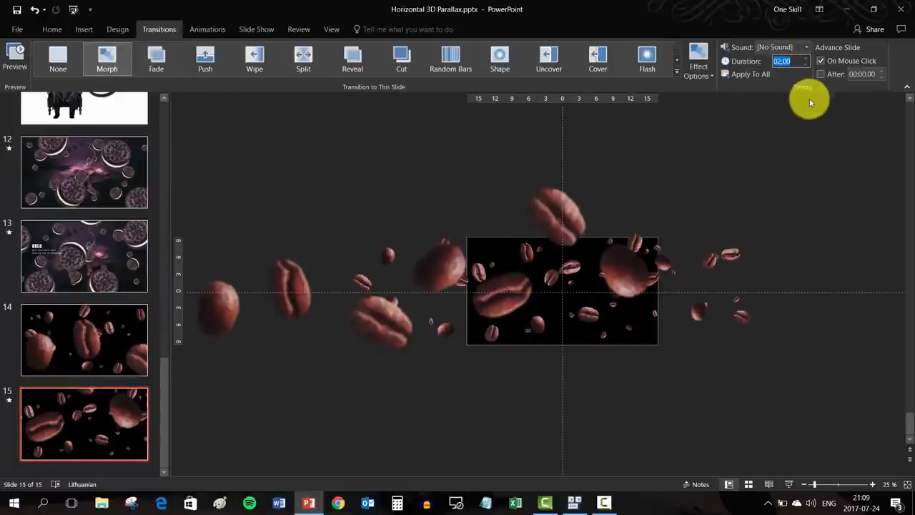
pyautogui.moveTo(163, 377)
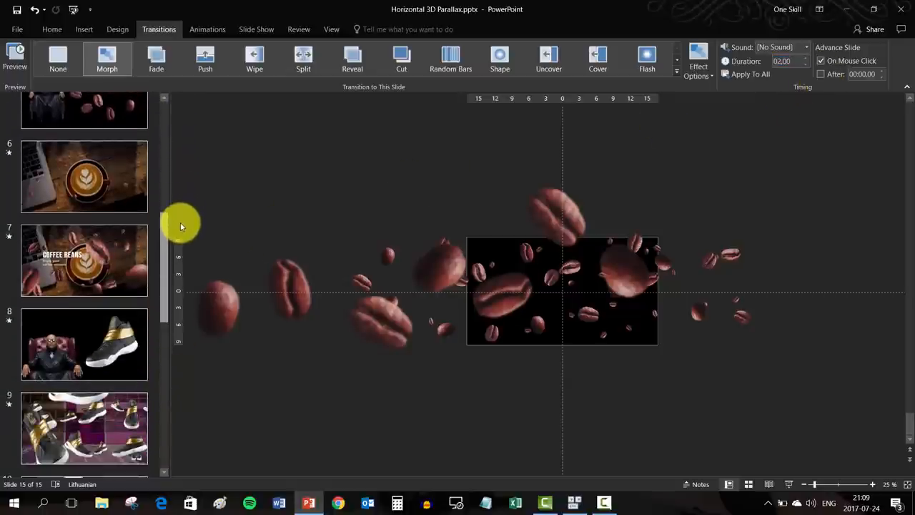
# Check slide 7's Morph transition, then start the slideshow from slide 14.
pyautogui.click(83, 259)
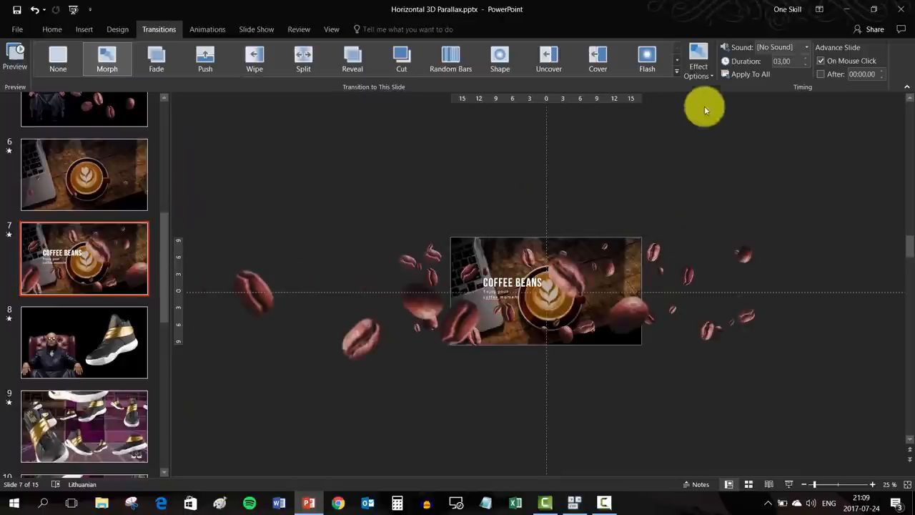
pyautogui.scroll(-3)
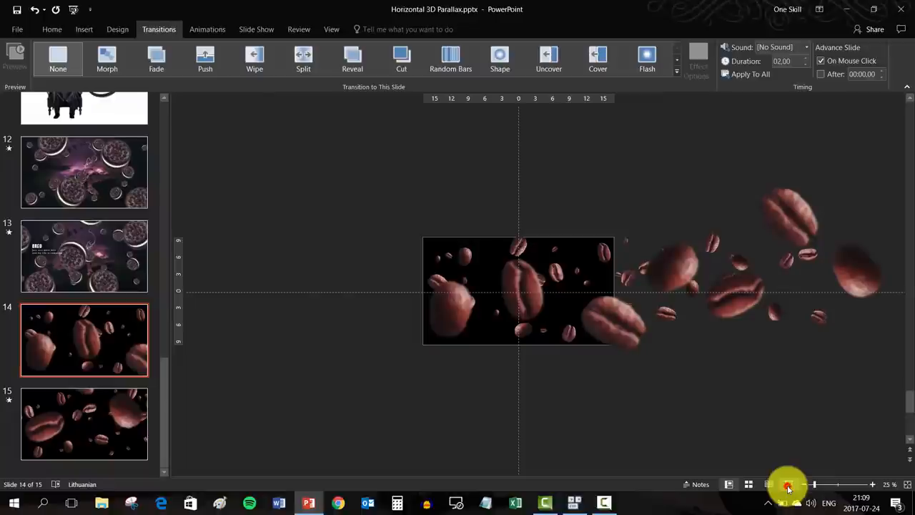
pyautogui.click(786, 484)
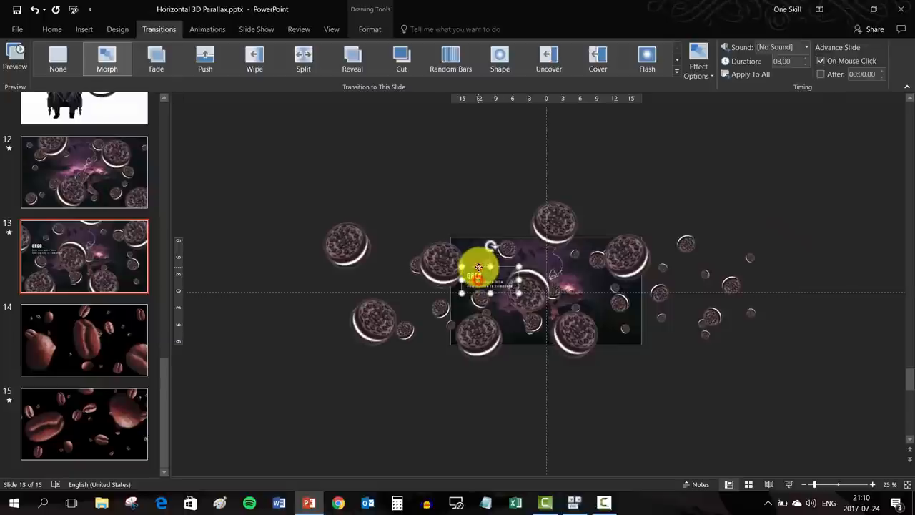
# Copy the COFFEE tagline text box from slide 13 and paste it onto slides 14 and 15.
pyautogui.click(83, 340)
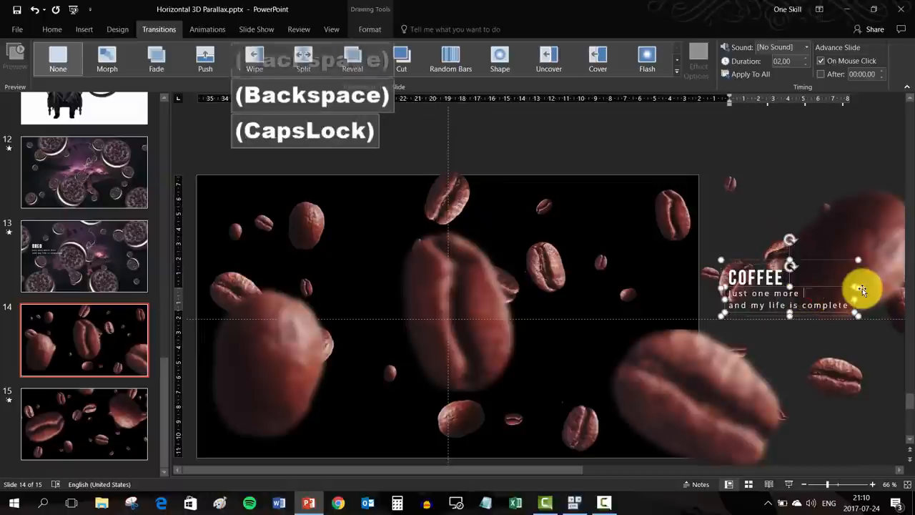
pyautogui.click(83, 423)
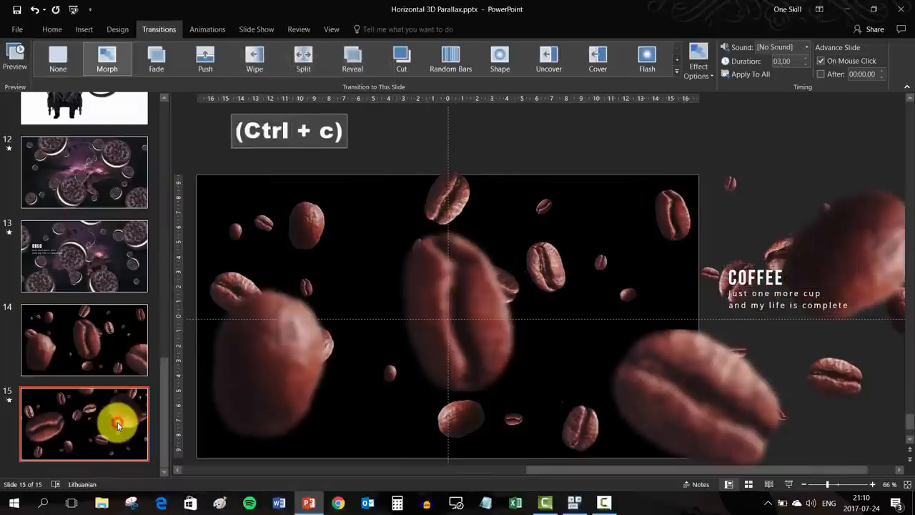
pyautogui.press('ctrl+v')
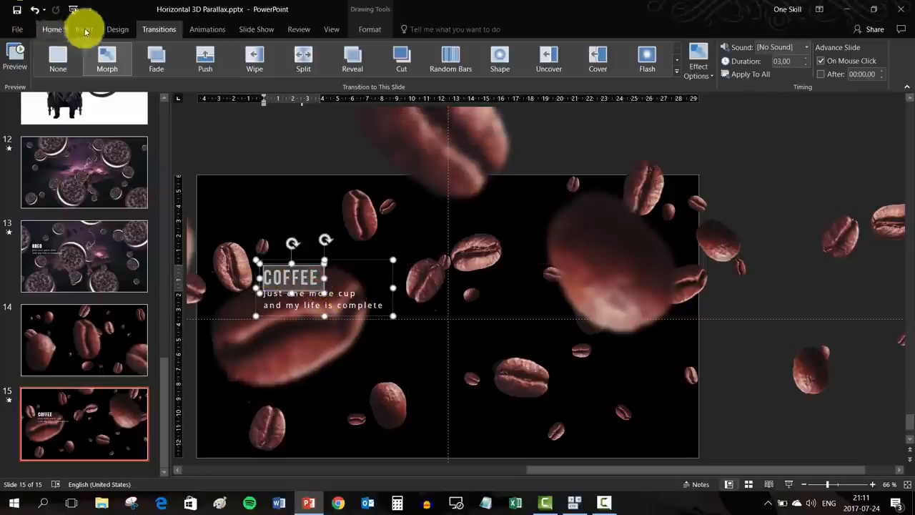
# Enlarge slide 15's COFFEE heading with Increase Font Size, leaving slide 14's caption smaller.
pyautogui.click(51, 29)
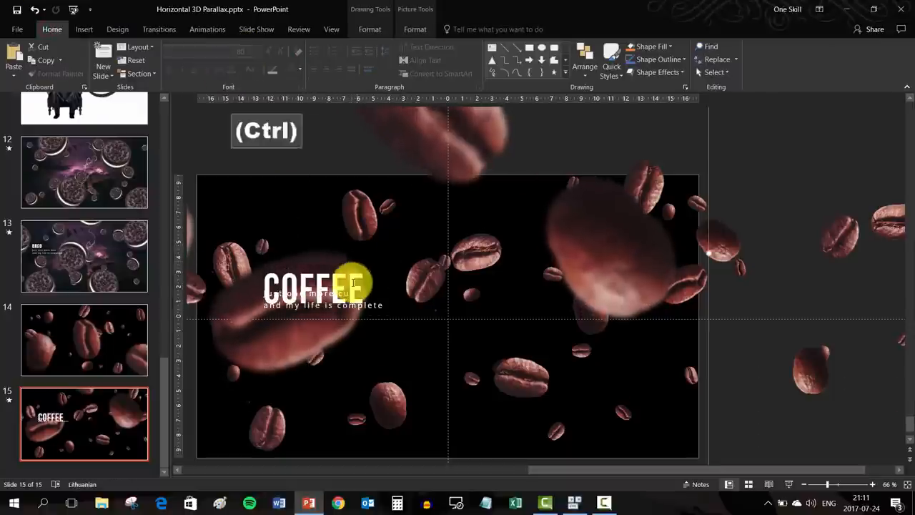
pyautogui.click(322, 291)
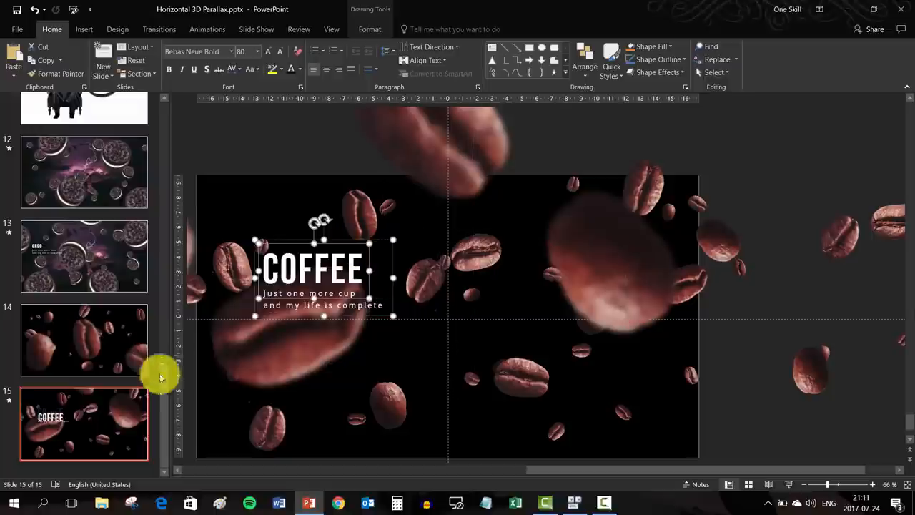
pyautogui.click(82, 340)
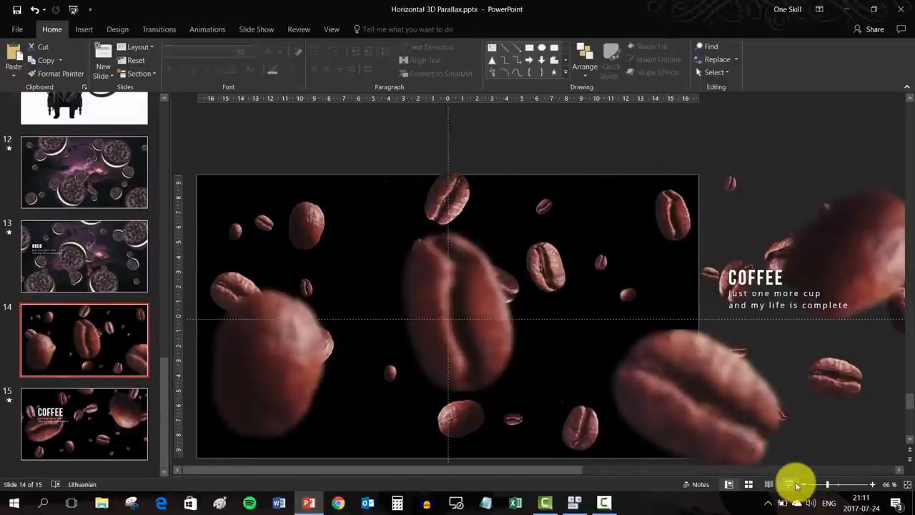
pyautogui.click(795, 483)
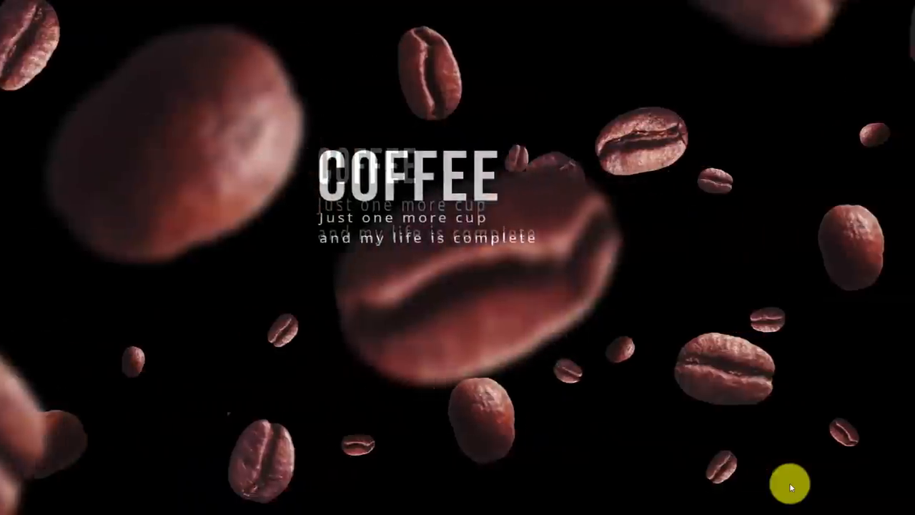
pyautogui.press('Escape')
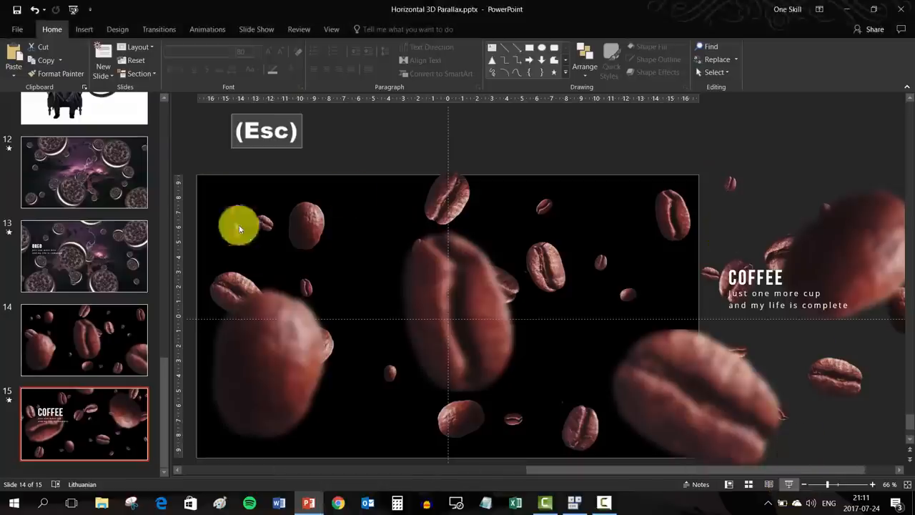